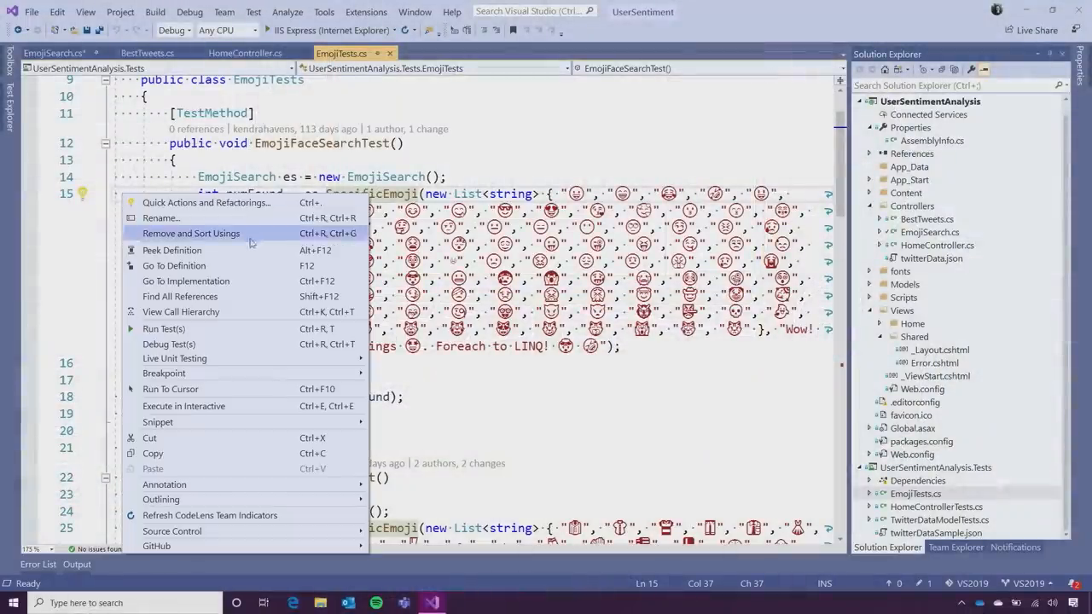
mouse_move(243, 250)
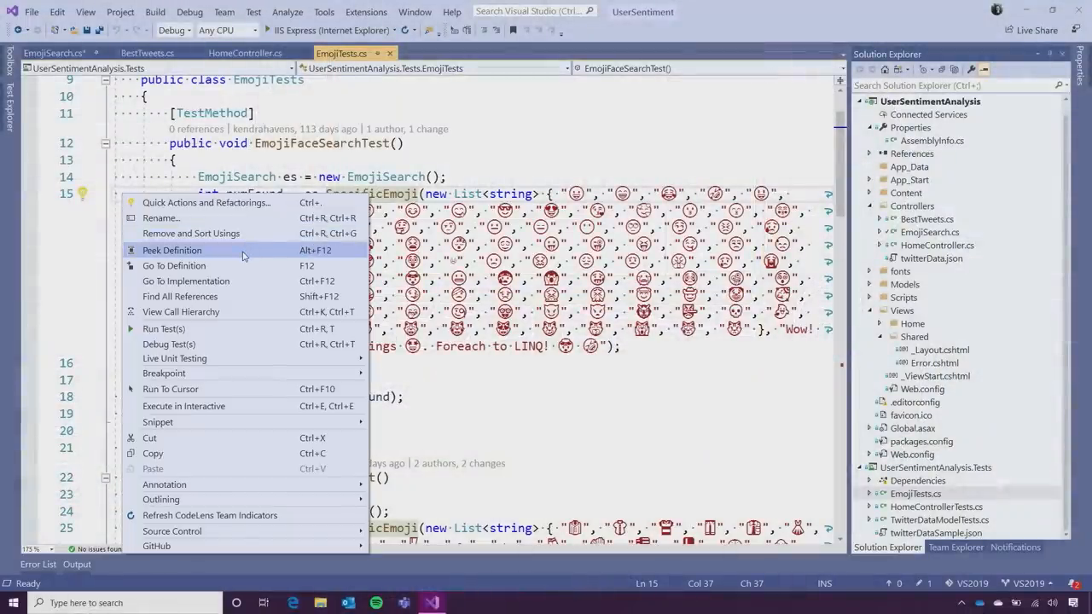
Step: Peek the SpecificEmoji definition inline and scroll to its match.Success check in the regex loop
click(171, 249)
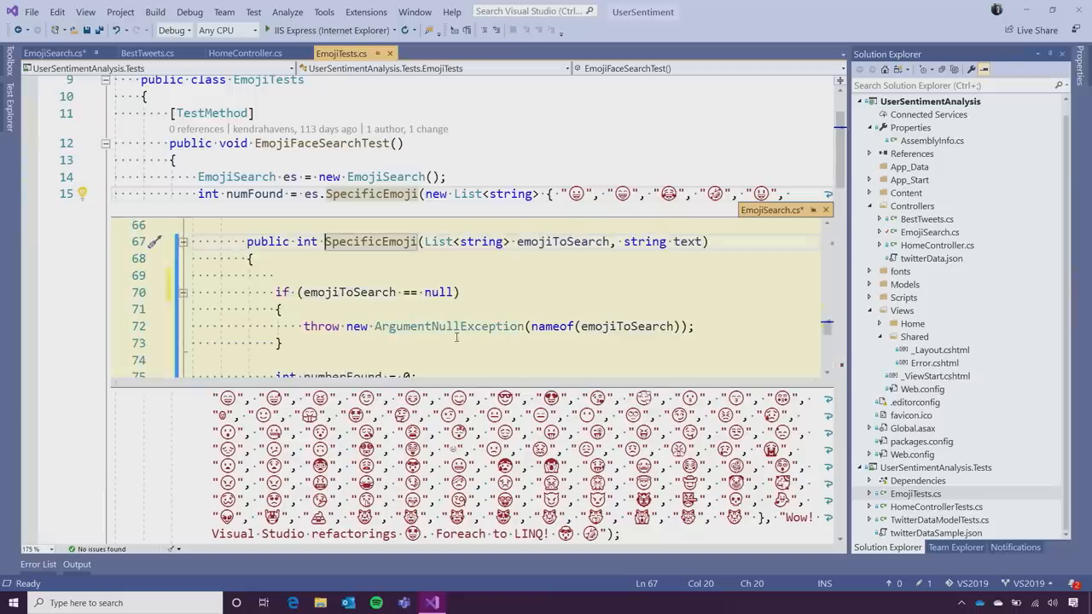
mouse_move(370, 241)
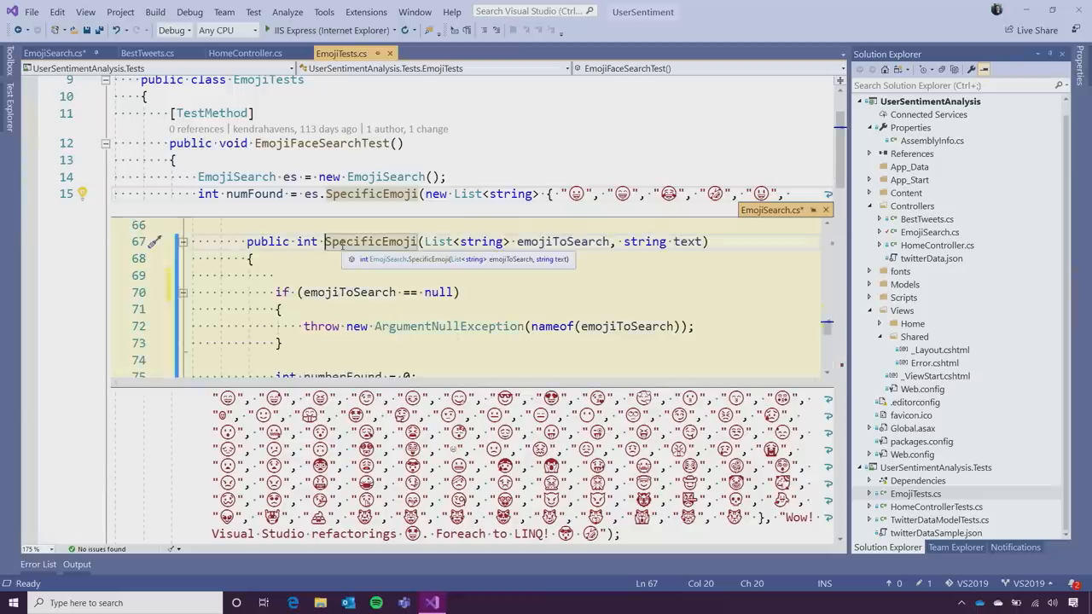
mouse_move(442, 297)
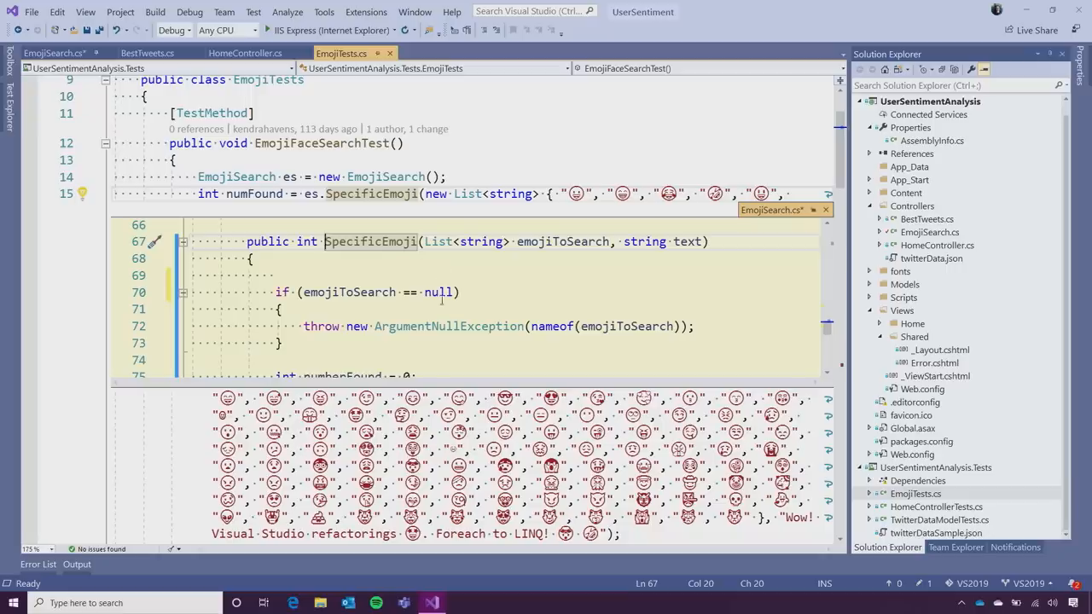
scroll(down, 3)
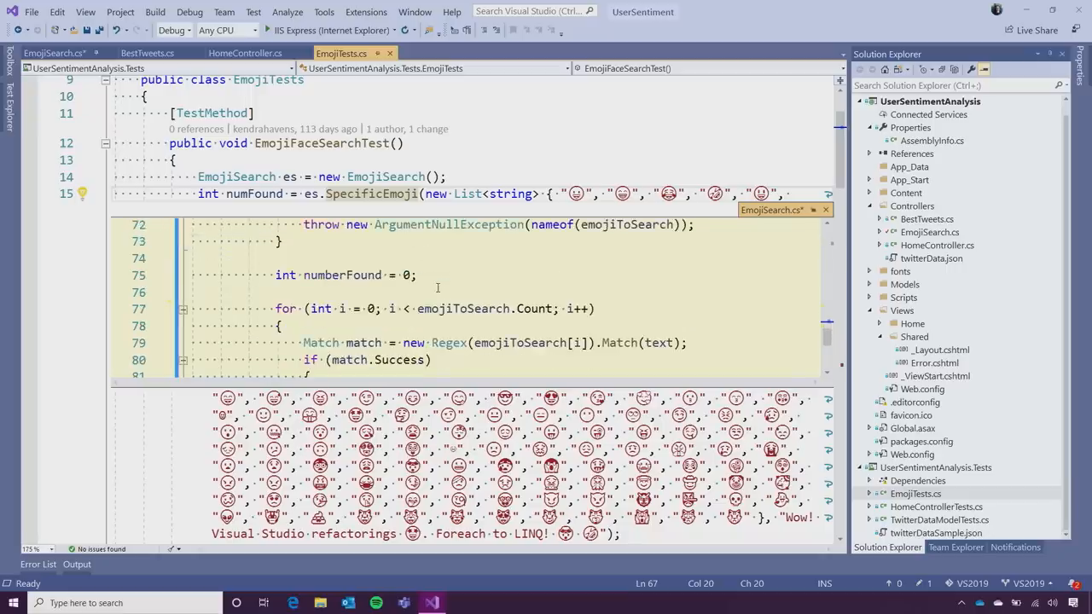
scroll(down, 3)
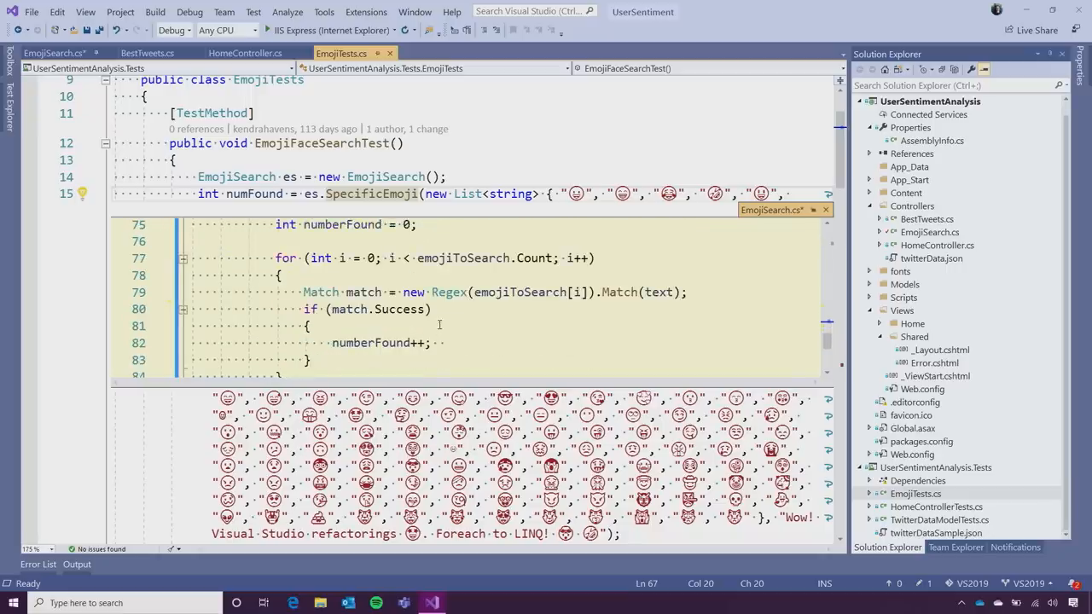
click(374, 309)
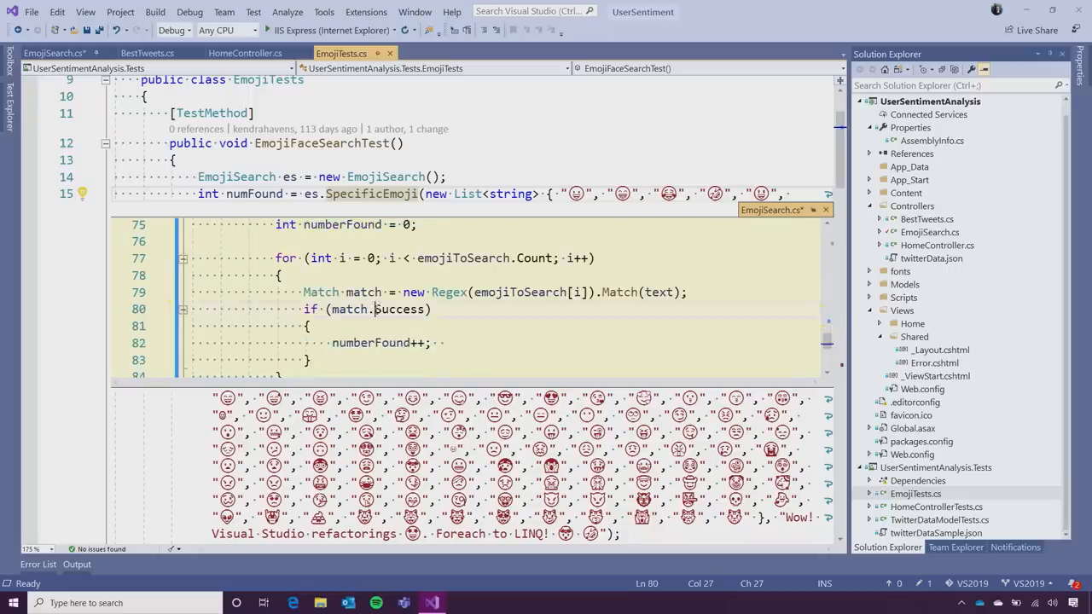